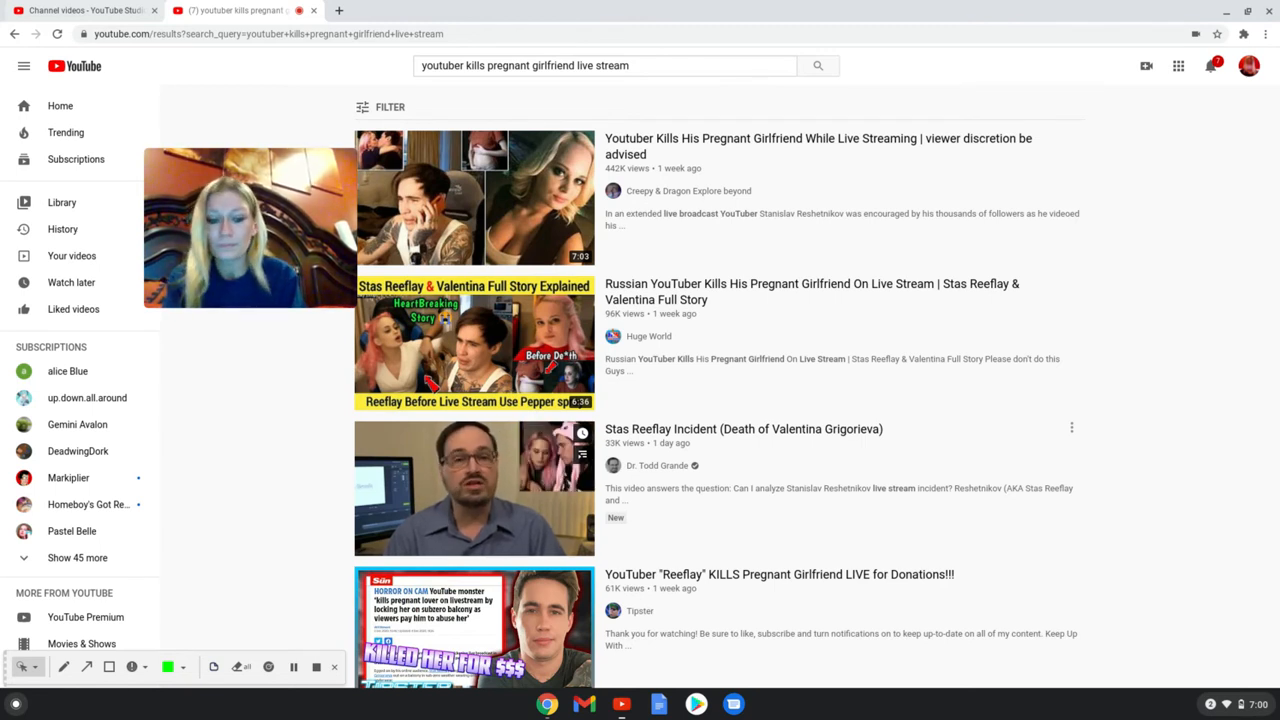
scroll("down", 3)
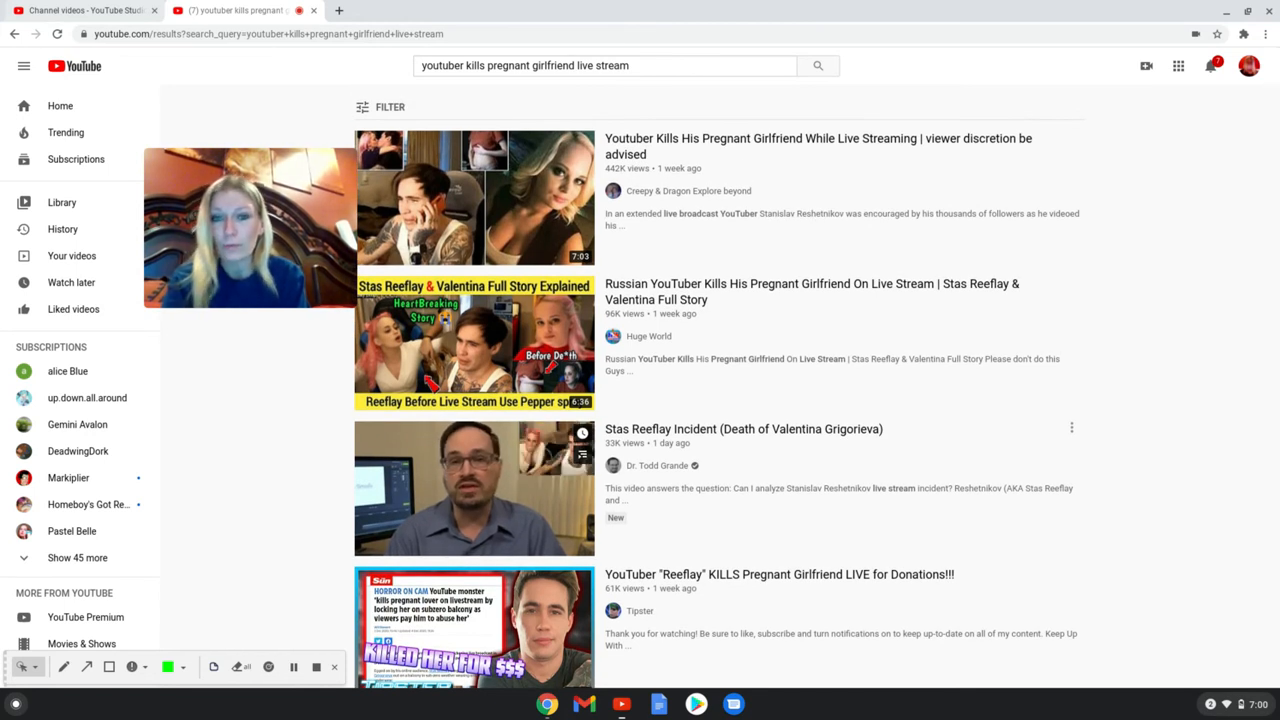
scroll("down", 3)
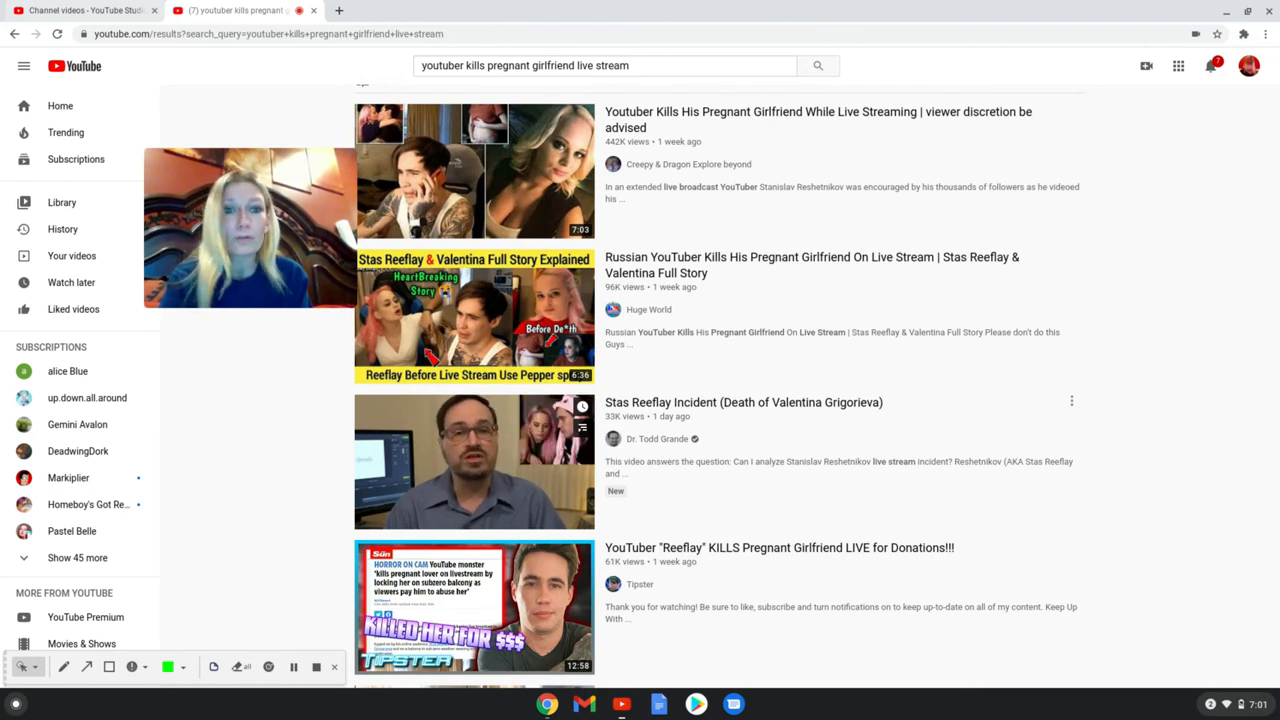
scroll("down", 3)
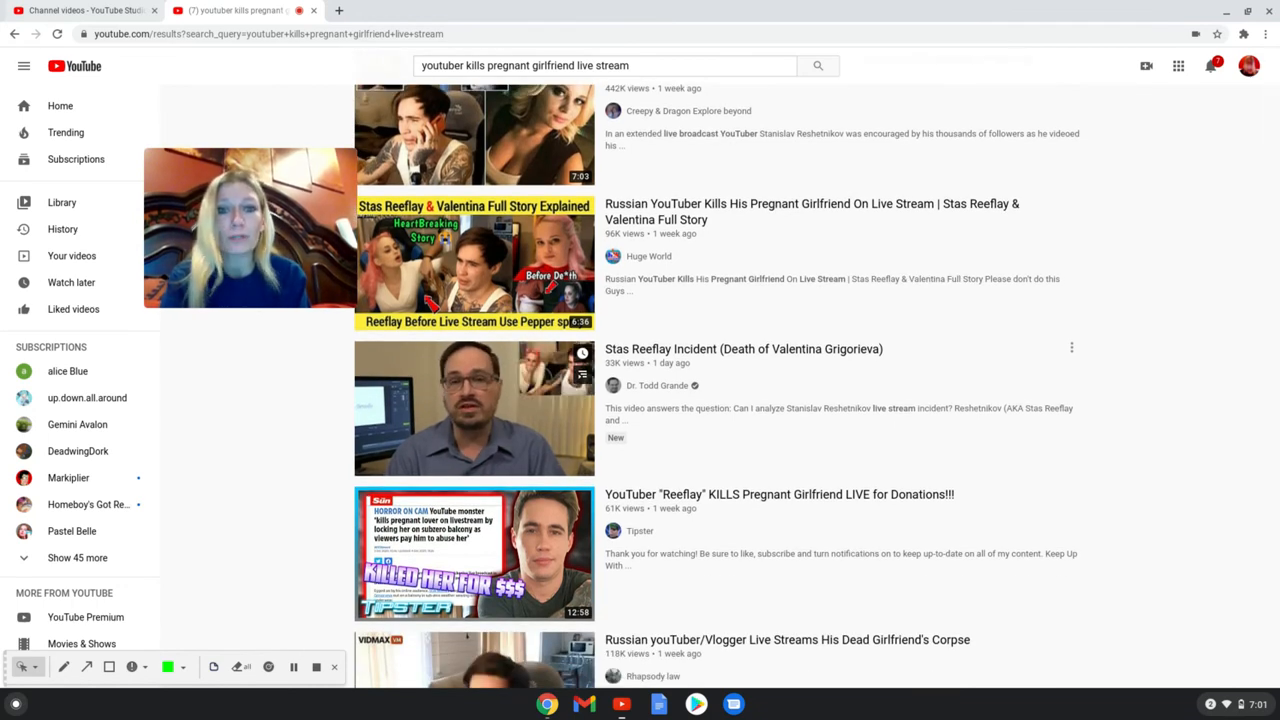
scroll("down", 3)
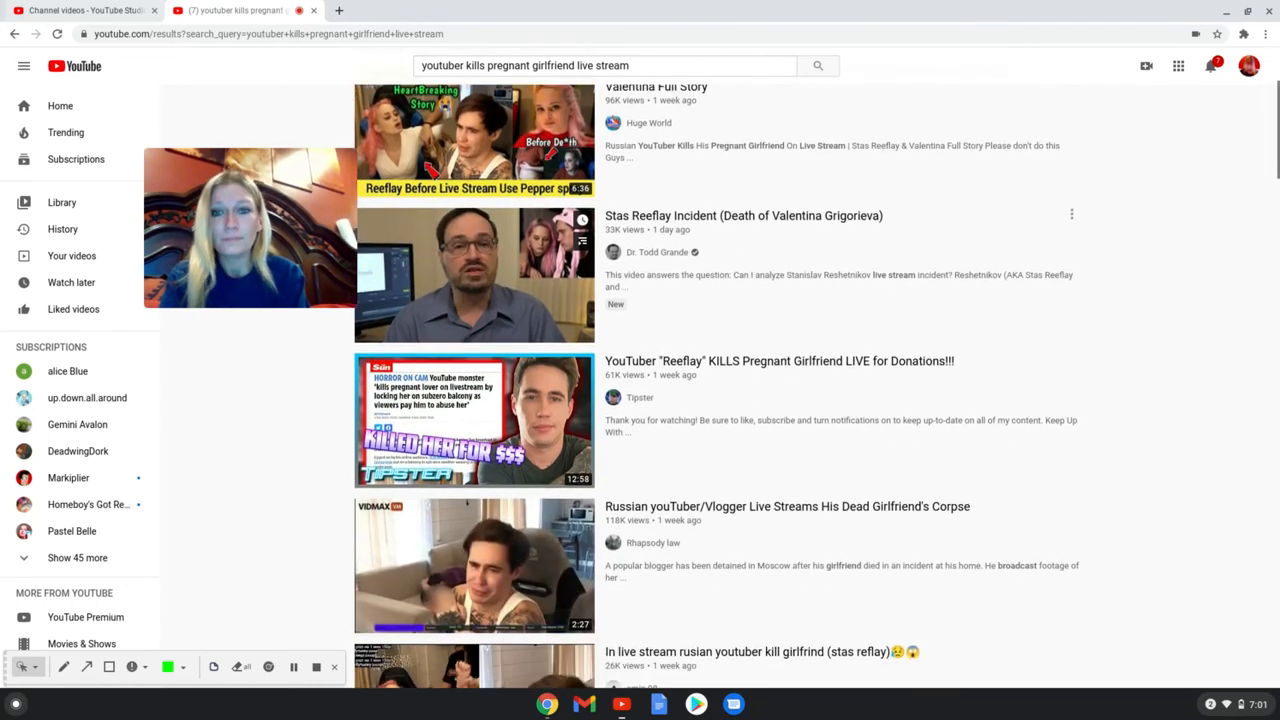
scroll("down", 3)
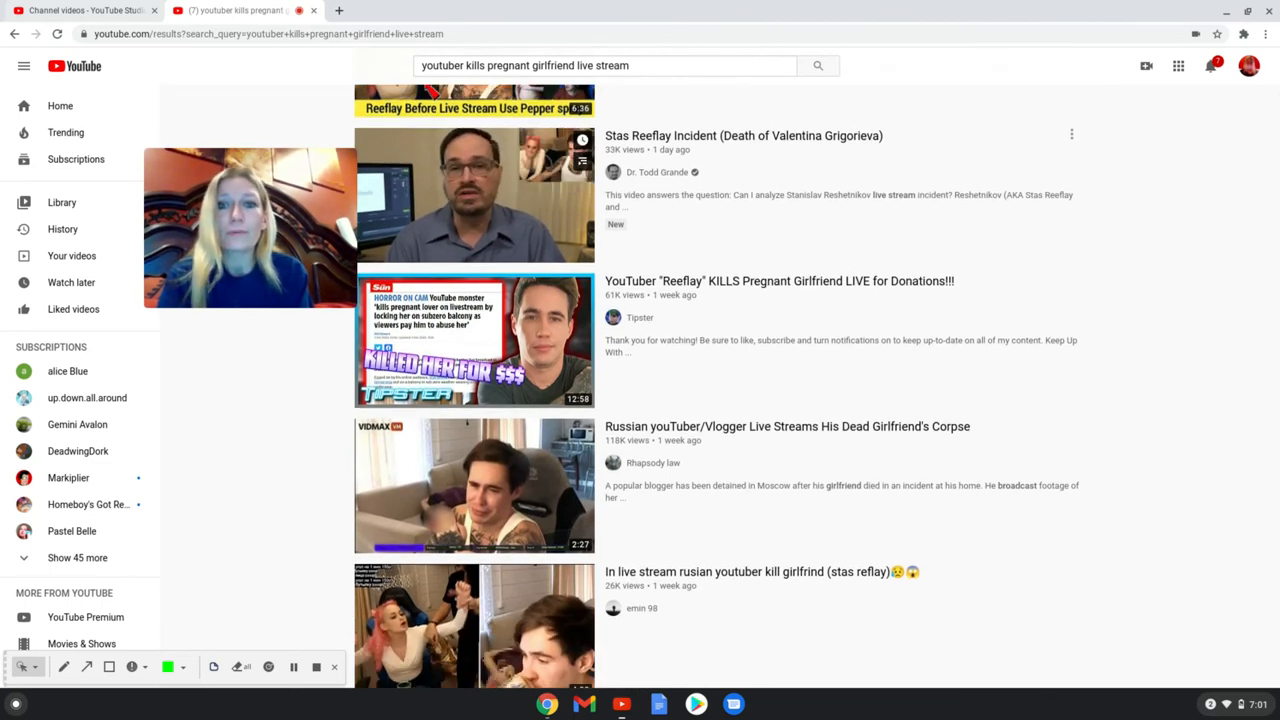
scroll("down", 3)
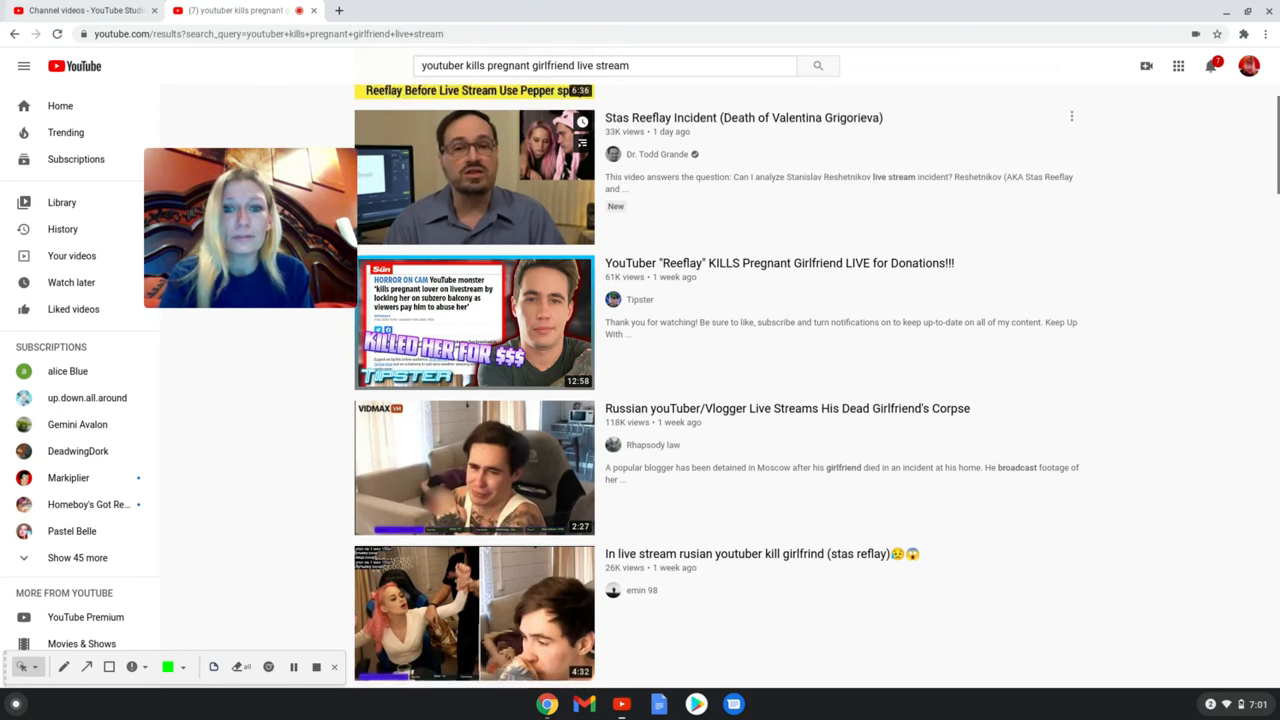
scroll("down", 3)
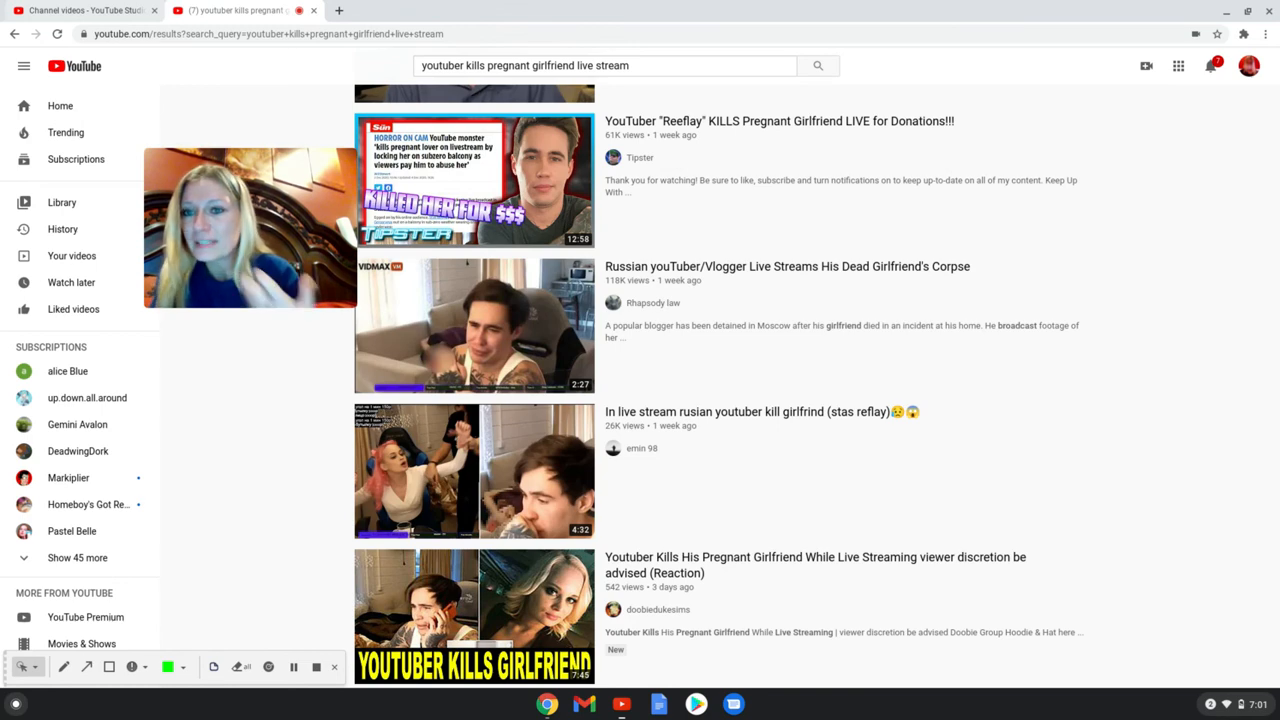
scroll("down", 3)
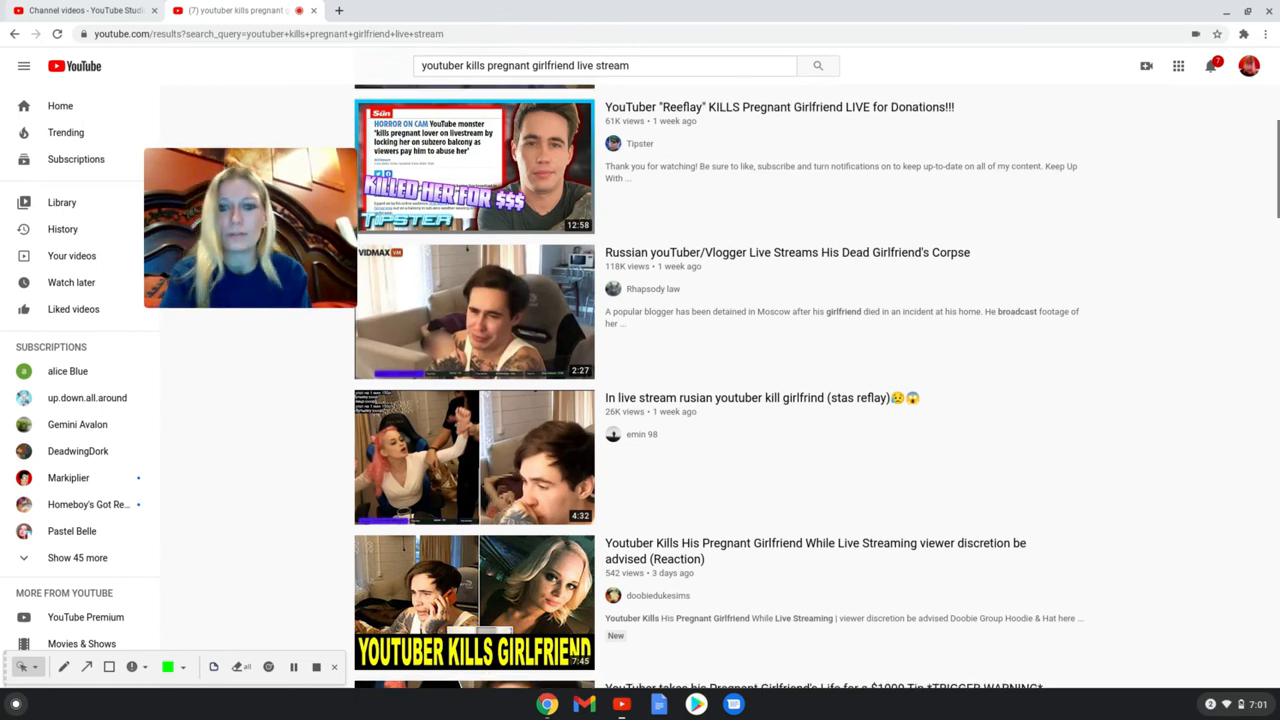
scroll("down", 3)
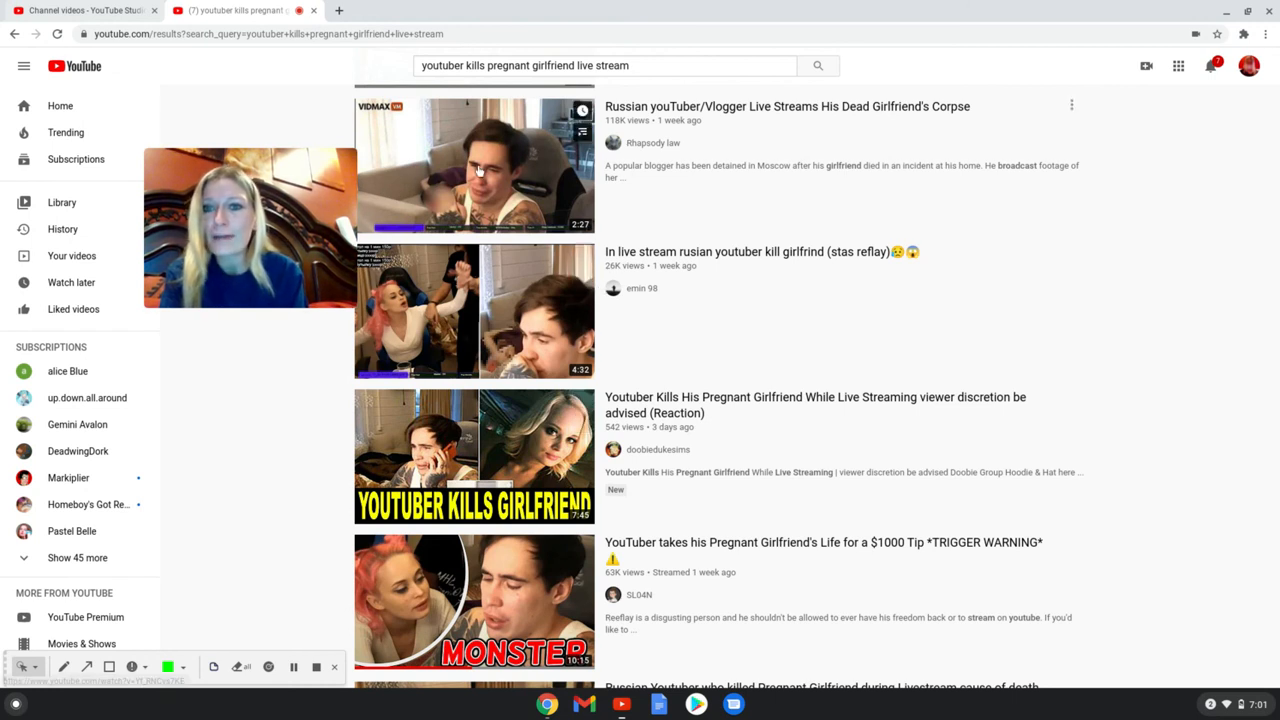
mouse_move(435, 193)
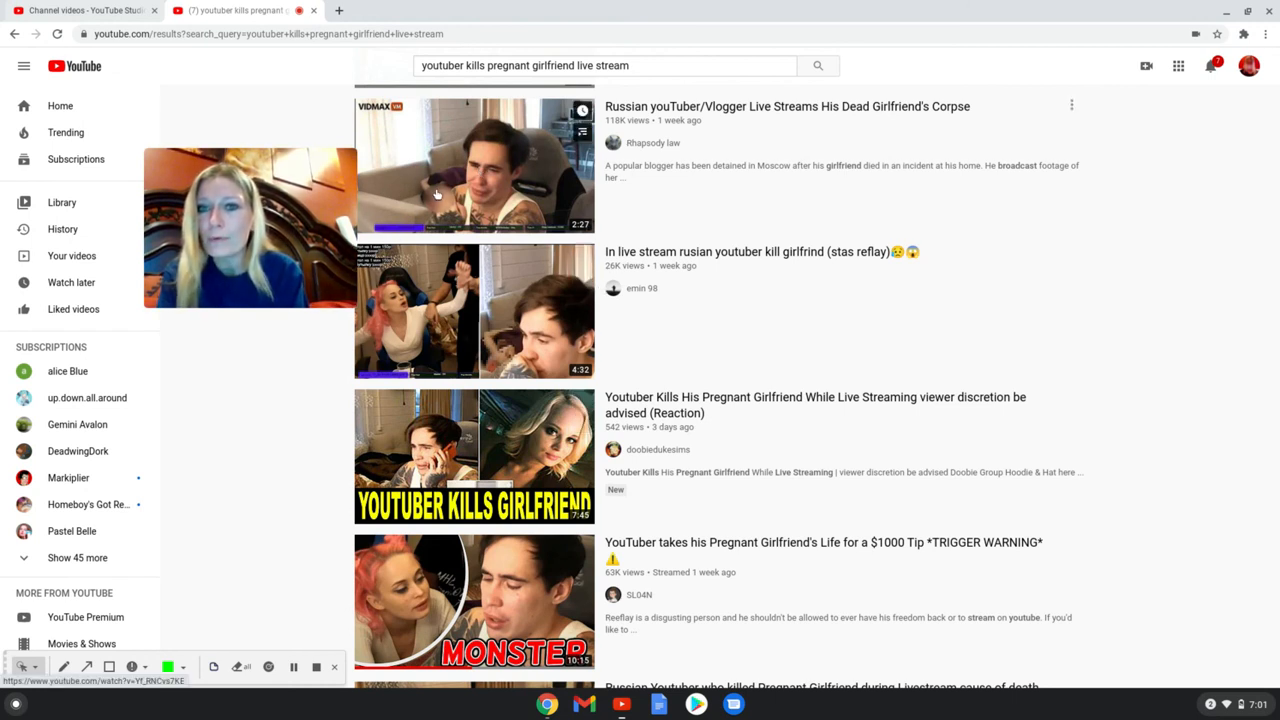